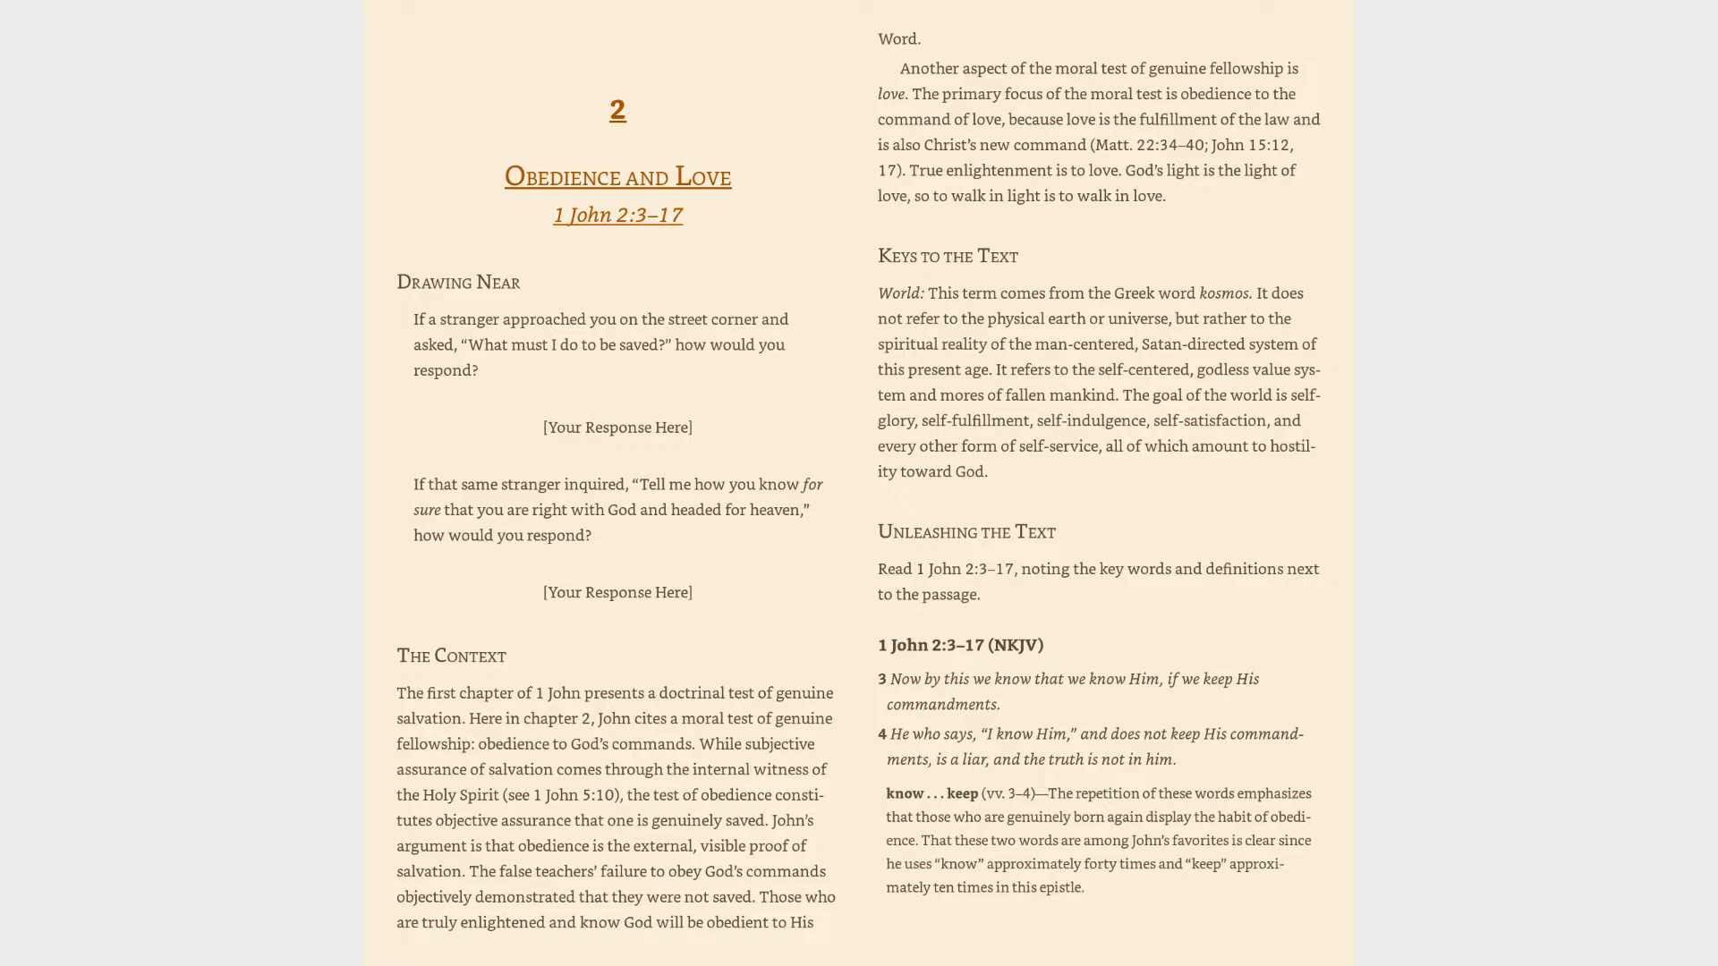
scroll(down, 3)
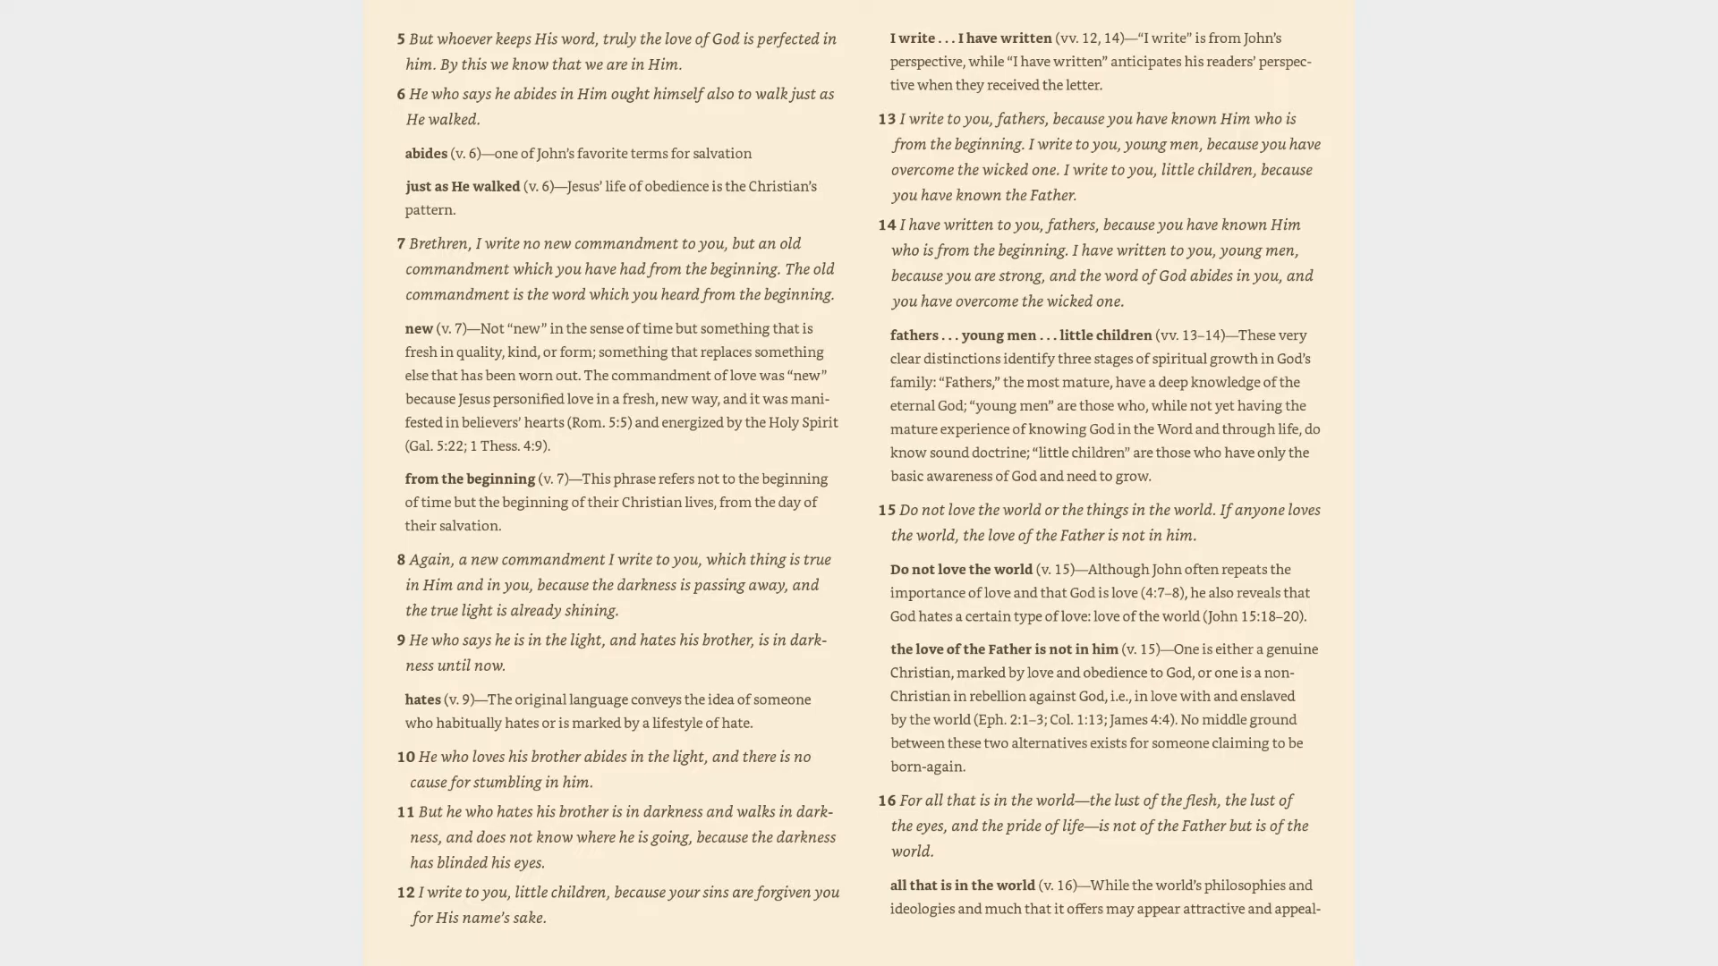
scroll(down, 3)
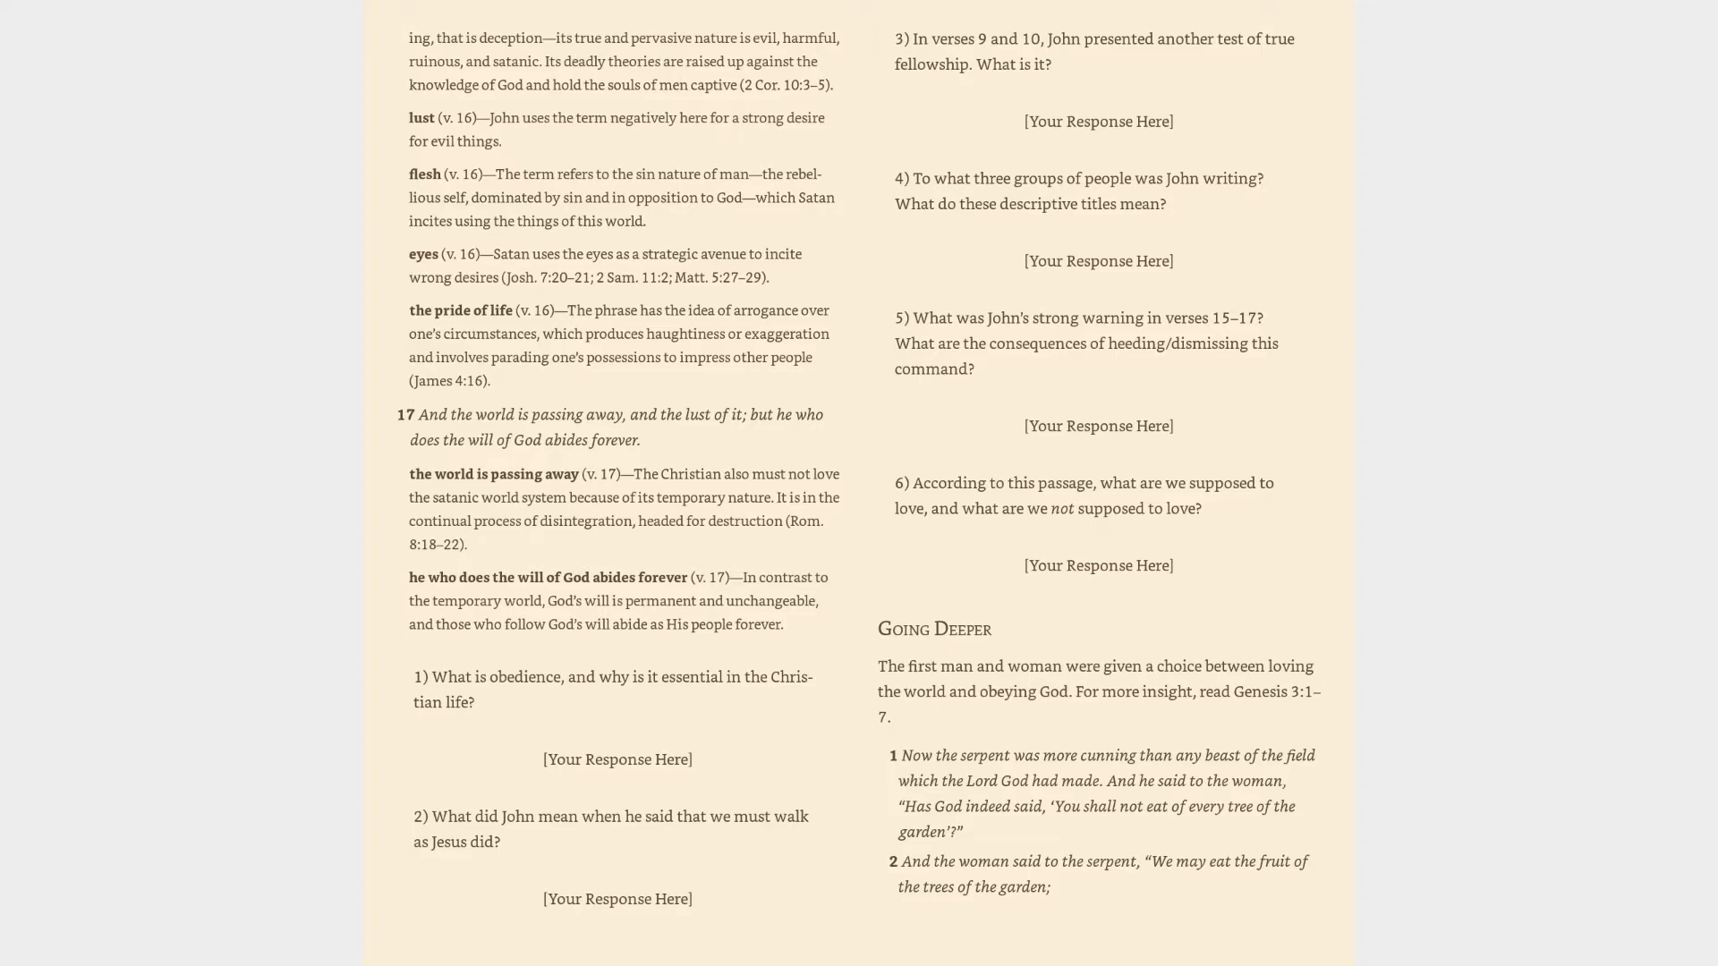
scroll(down, 3)
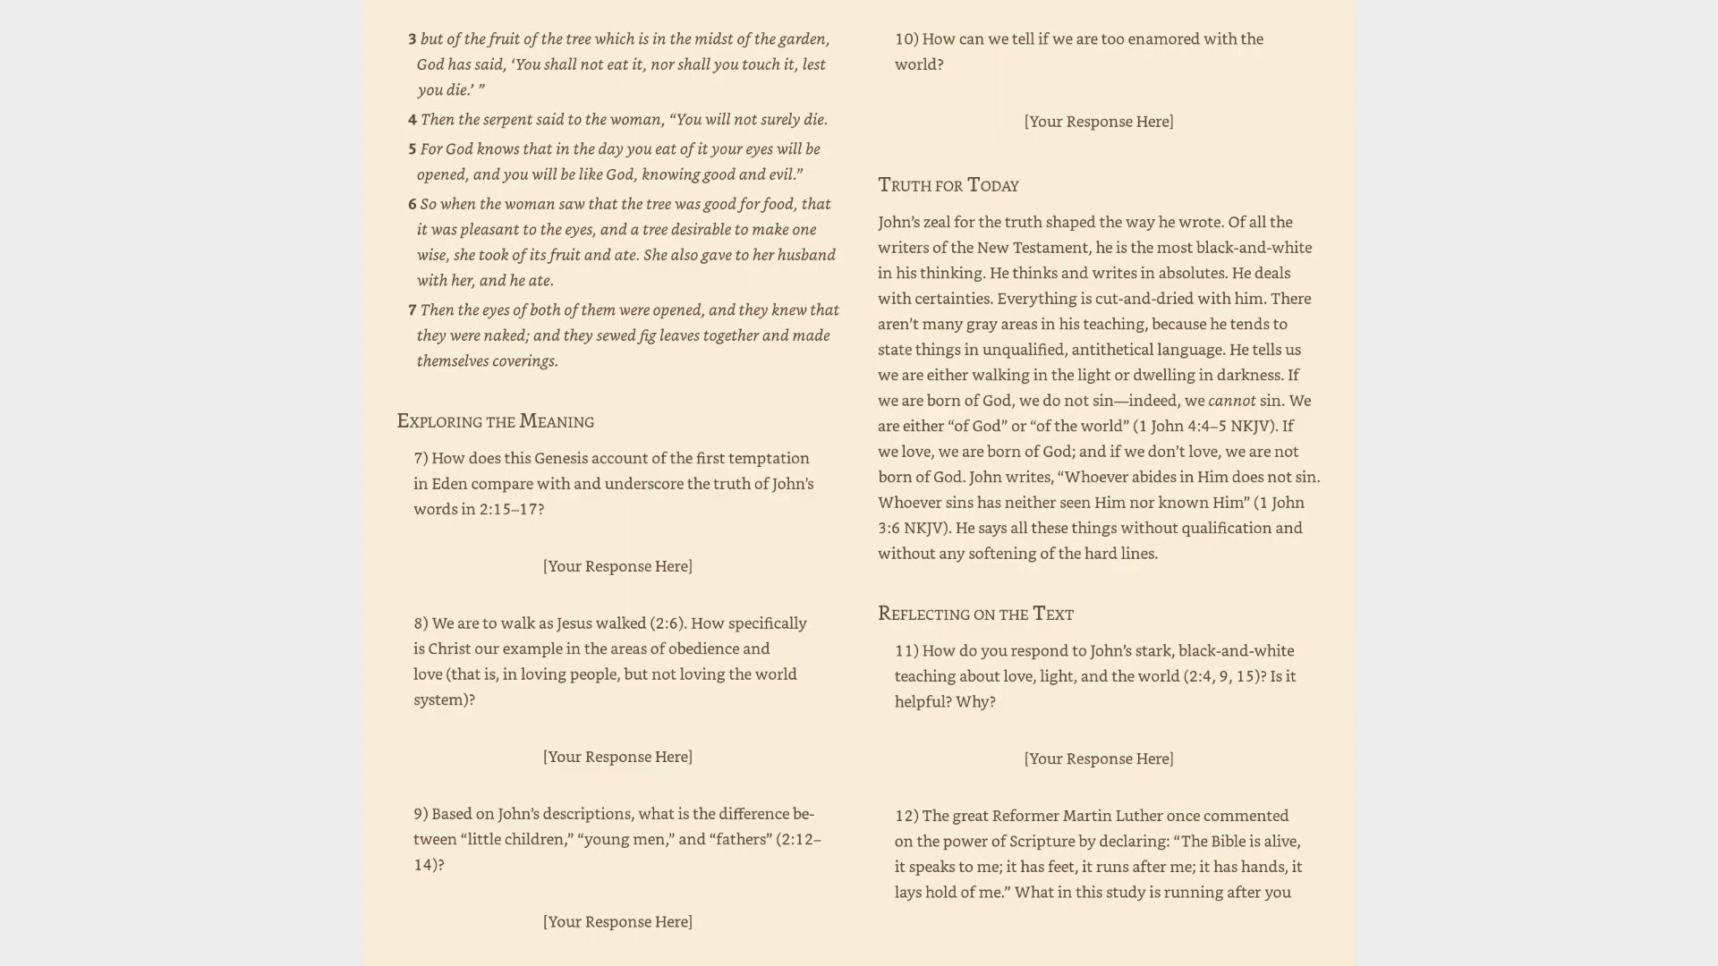
scroll(right, 3)
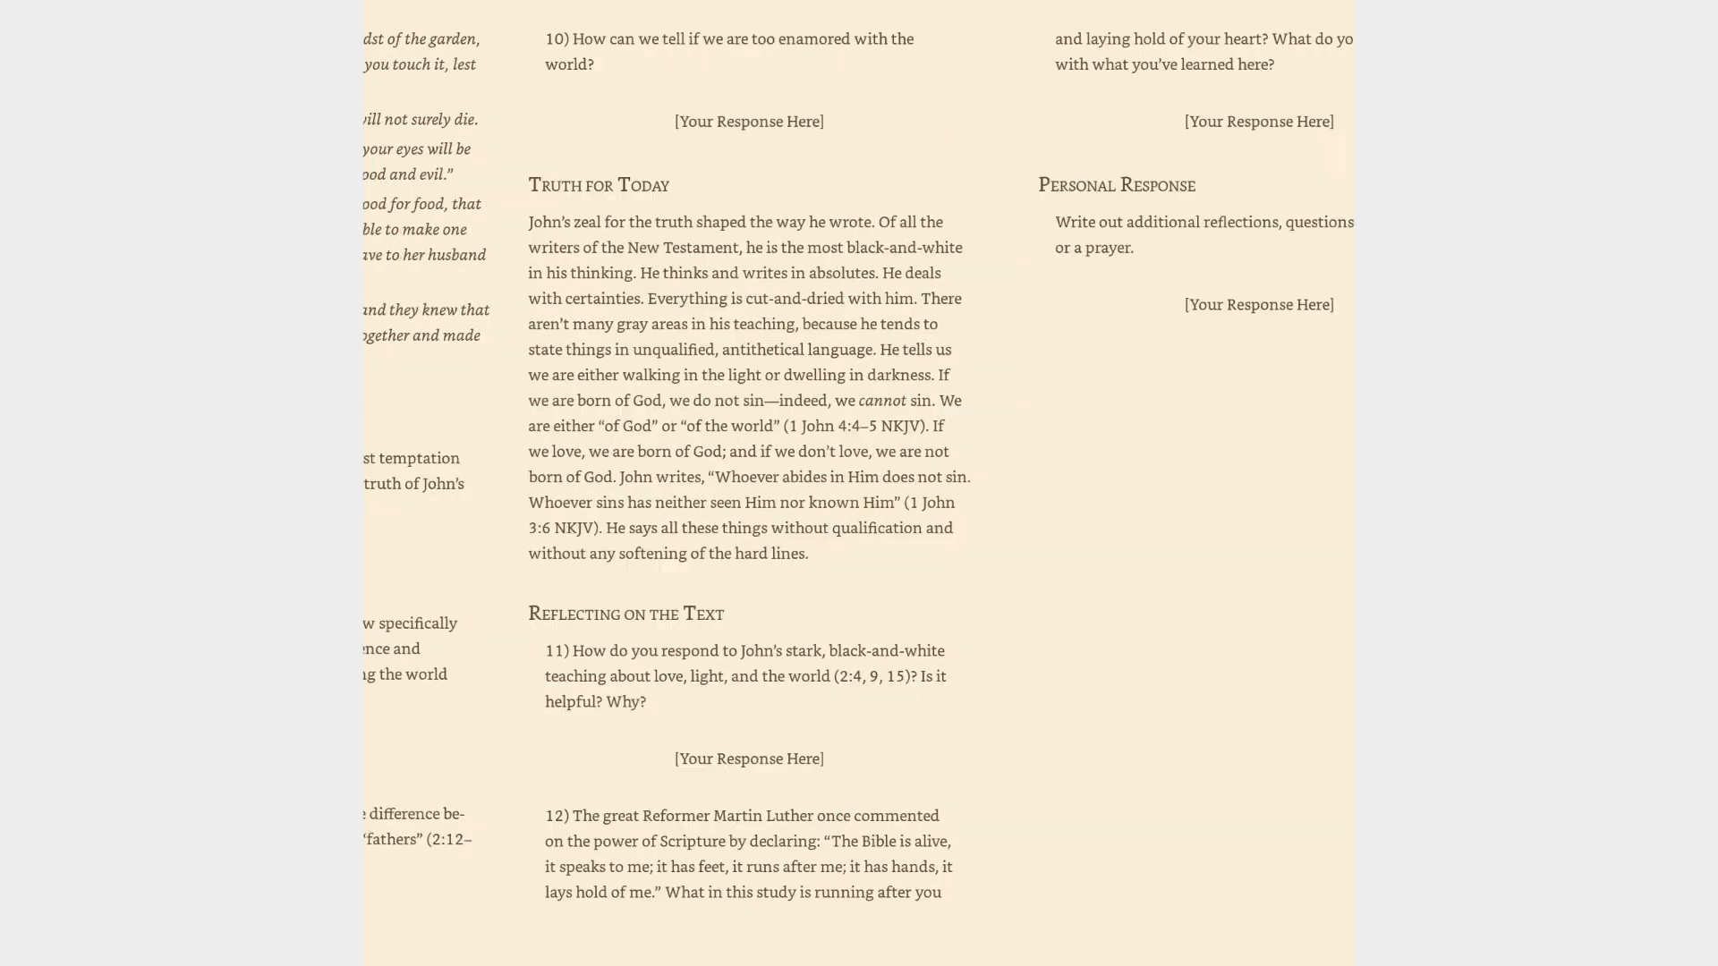